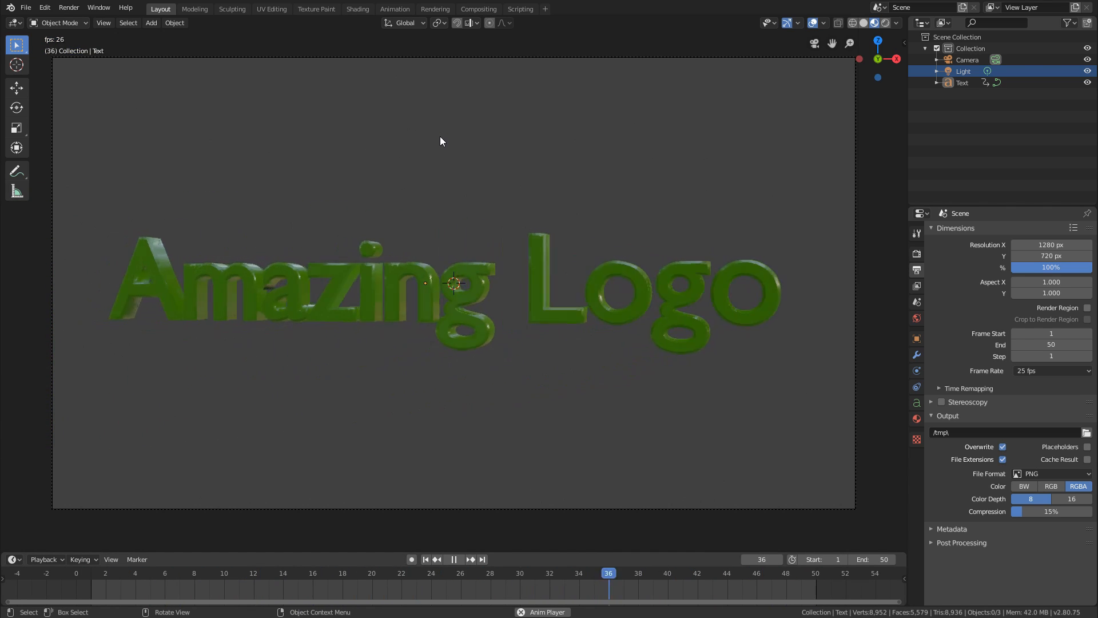
# Add a Linked Copy scene and rename it from Scene.001 to Scene.MB
pyautogui.click(453, 558)
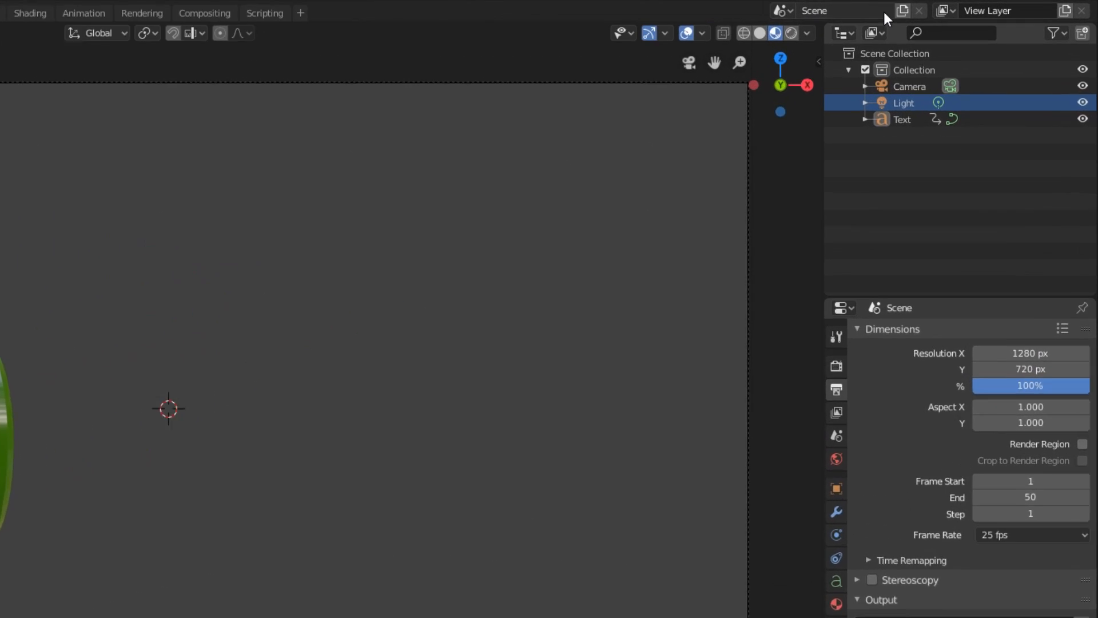
pyautogui.click(903, 11)
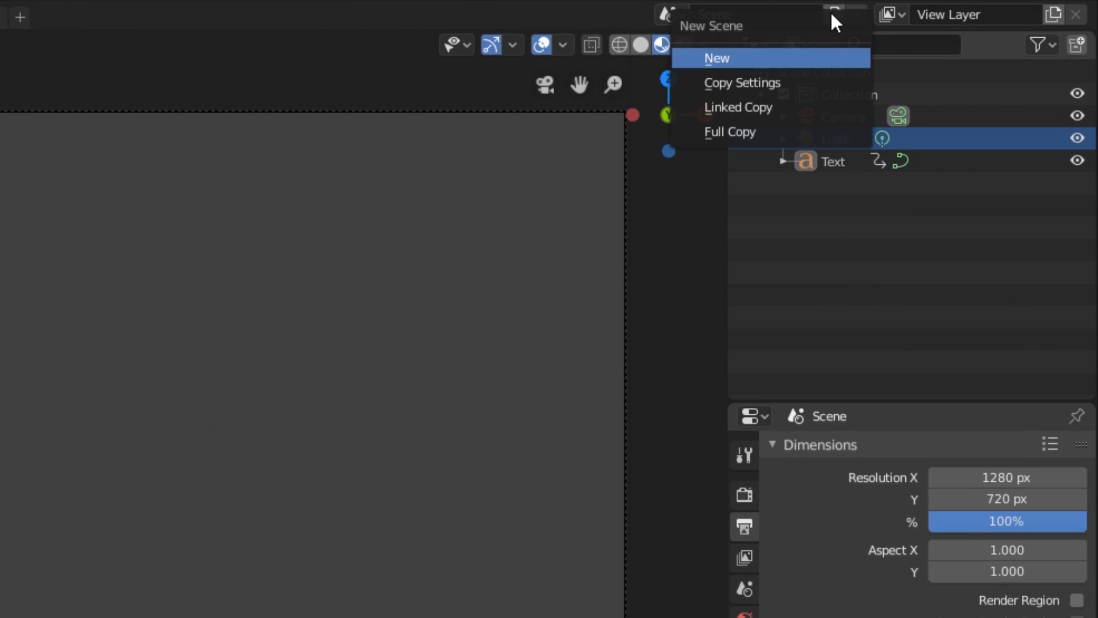
pyautogui.moveTo(771, 107)
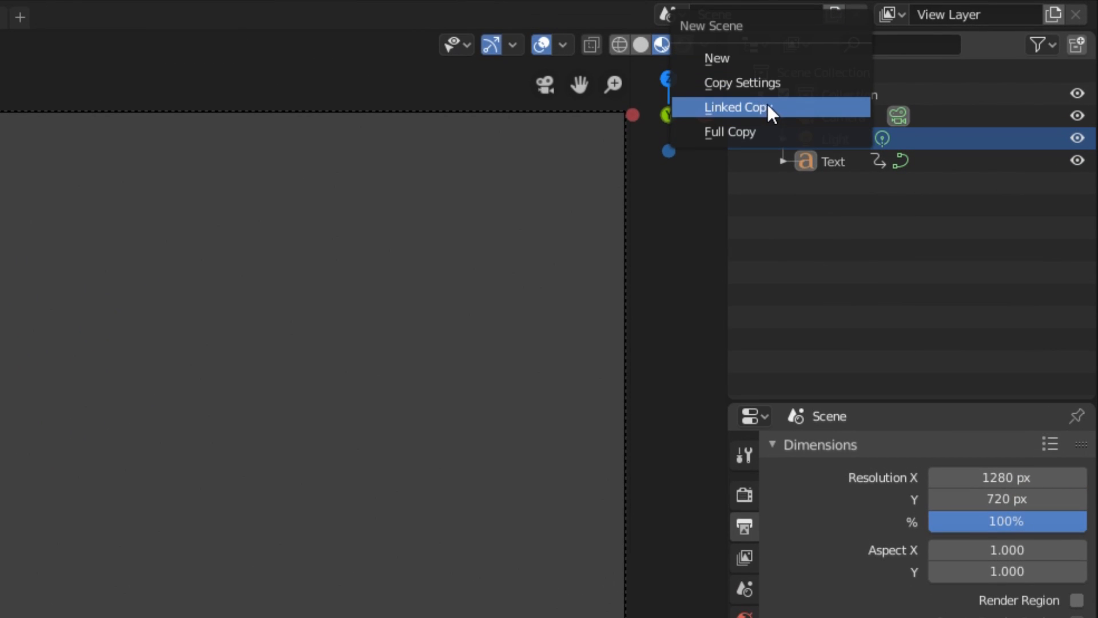
pyautogui.click(736, 107)
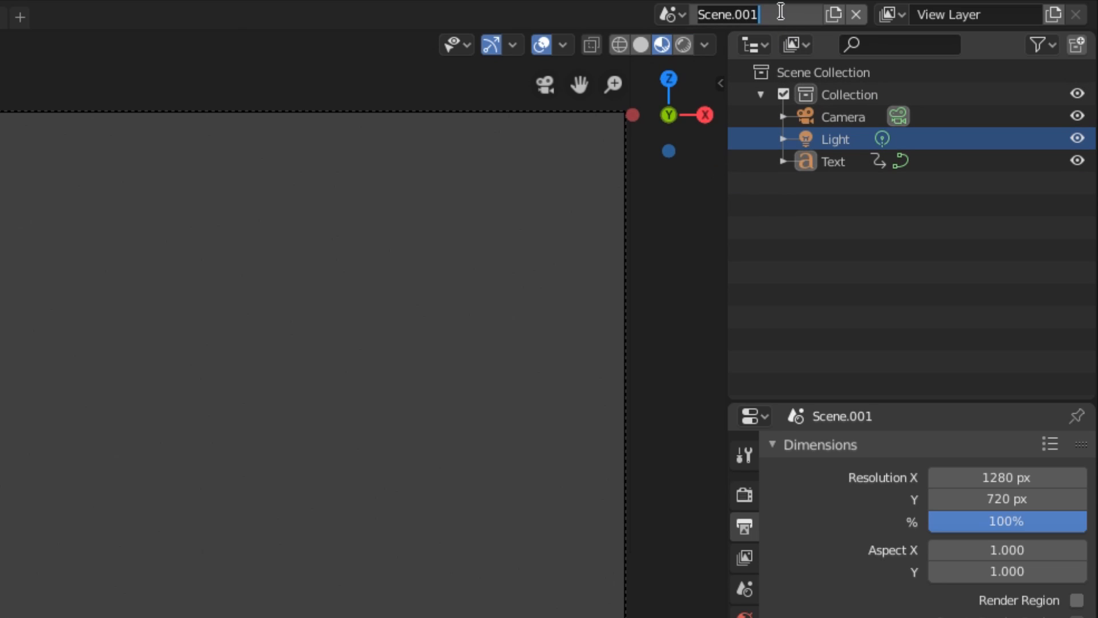
pyautogui.press('Backspace')
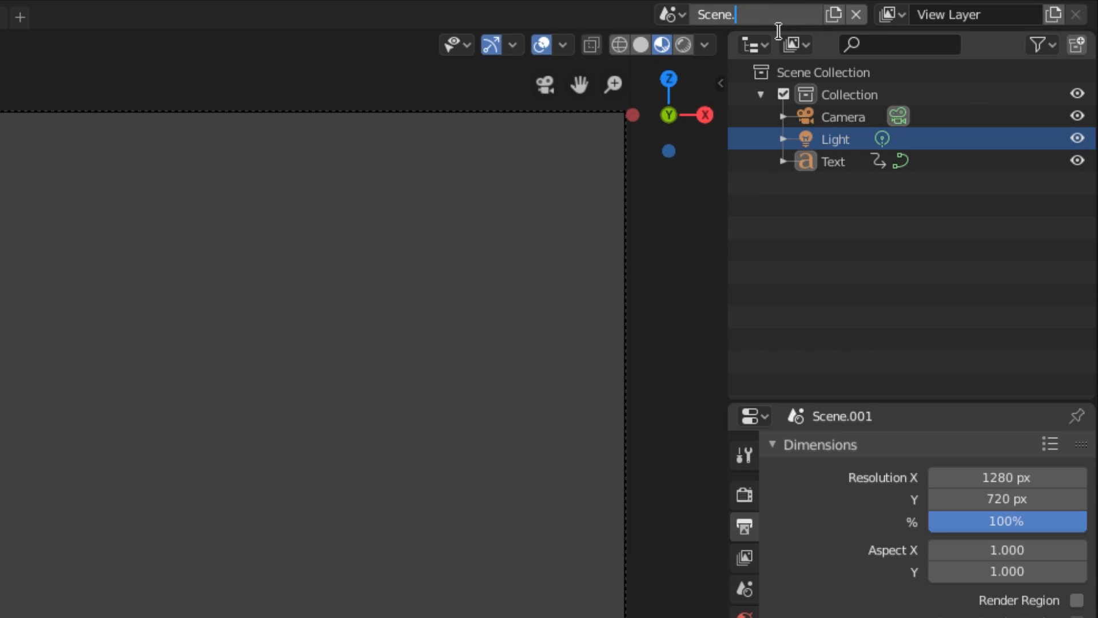
pyautogui.write('MB')
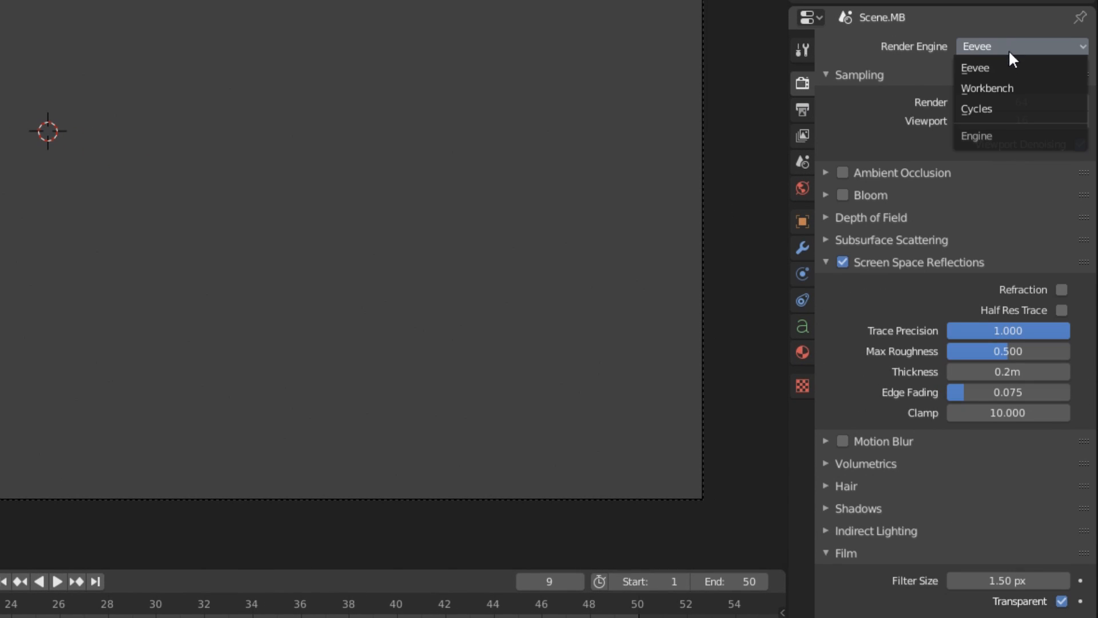
# Set Scene.MB's render engine to Cycles and enable Film > Transparent
pyautogui.click(976, 109)
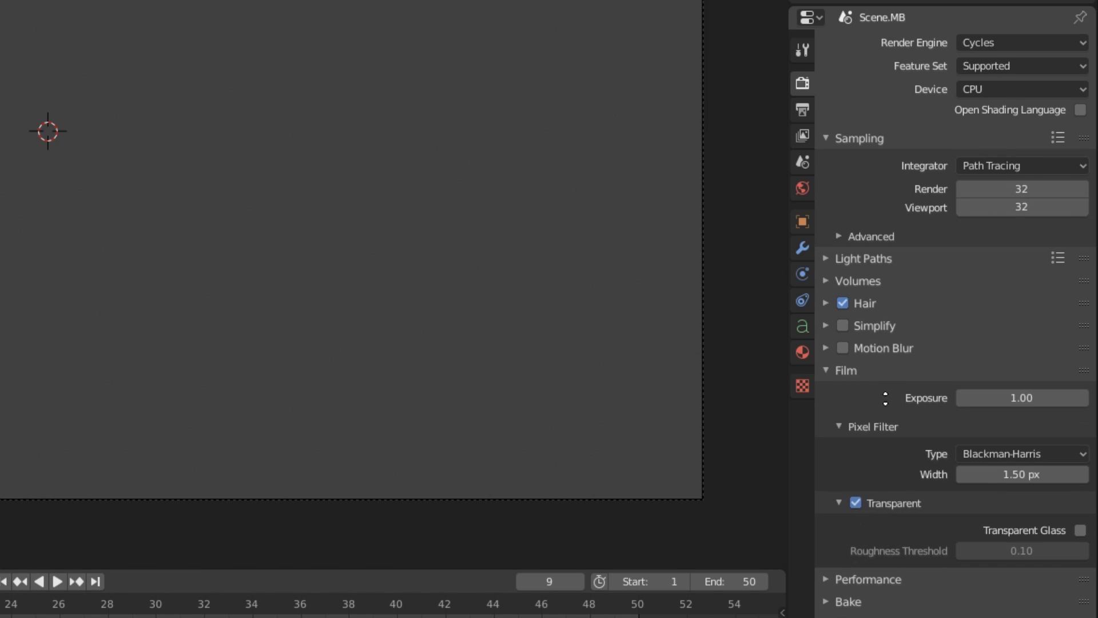
pyautogui.moveTo(904, 484)
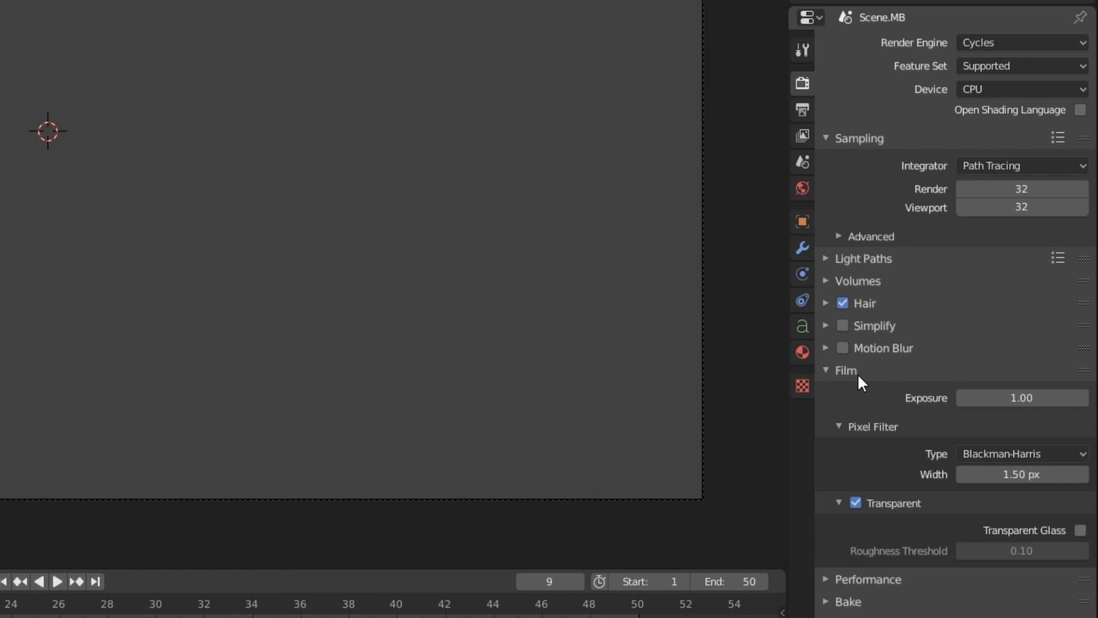
pyautogui.moveTo(896, 502)
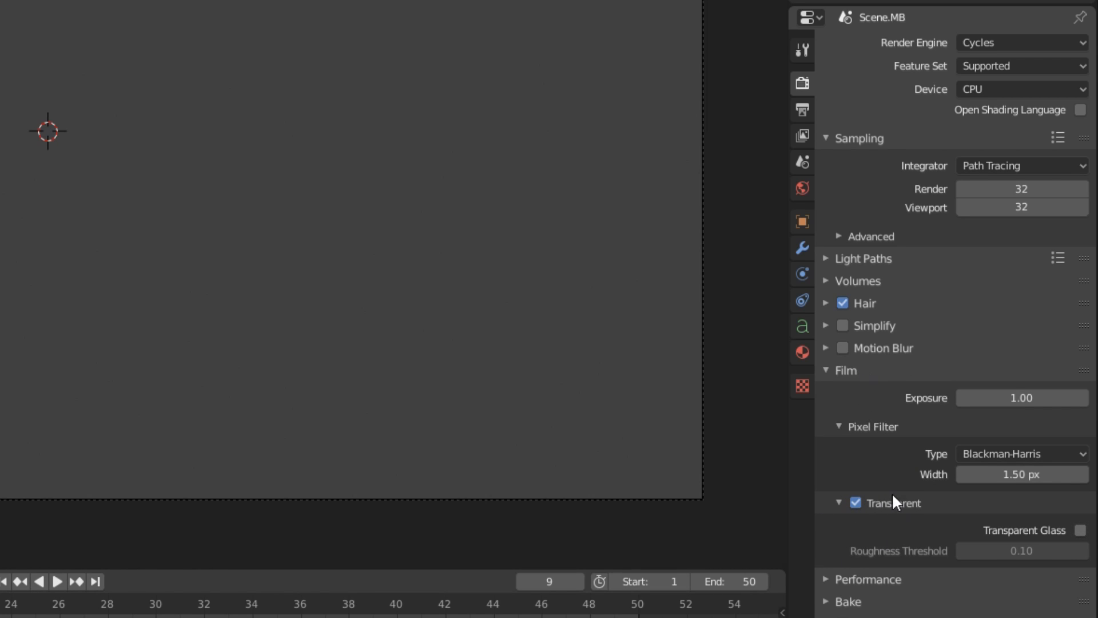
pyautogui.moveTo(879, 469)
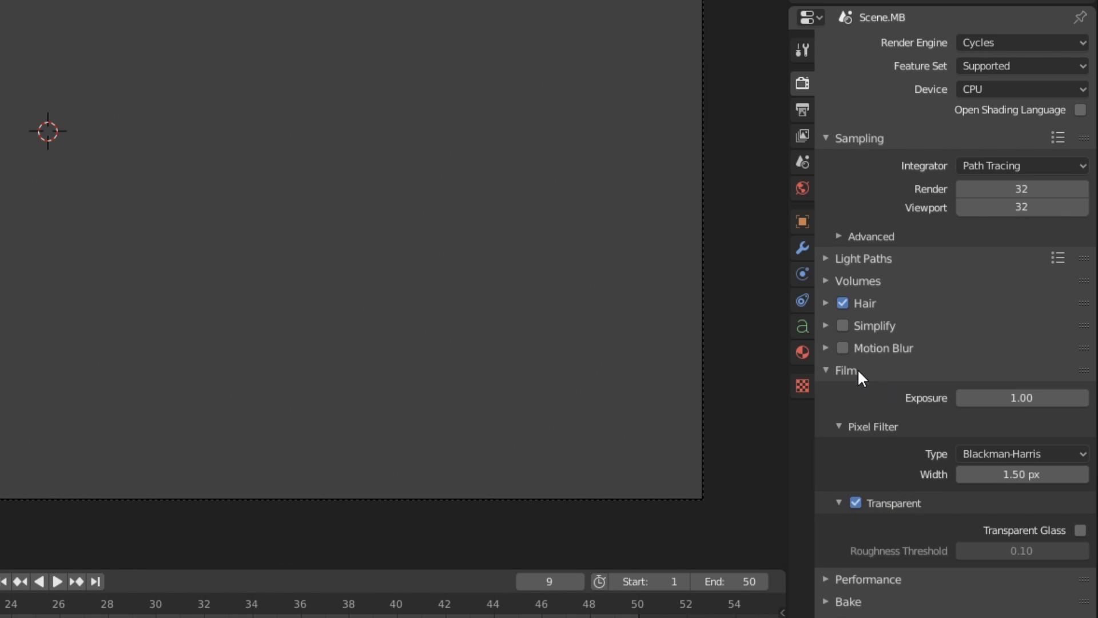
pyautogui.click(802, 135)
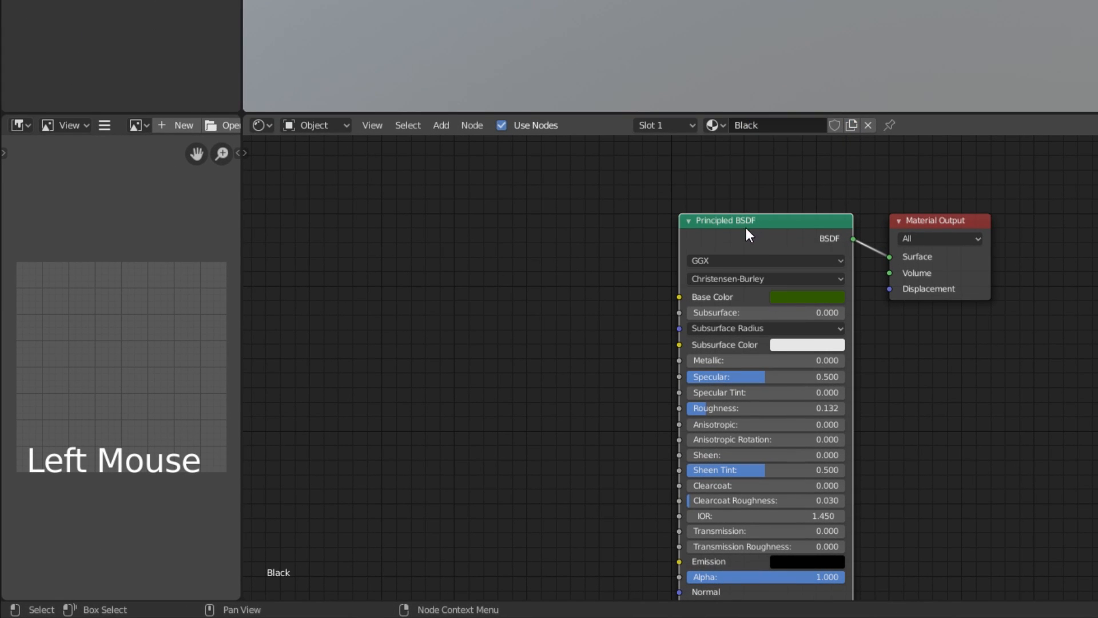
# Replace Principled BSDF with a black Emission node connected to the Surface output
pyautogui.press('shift+a')
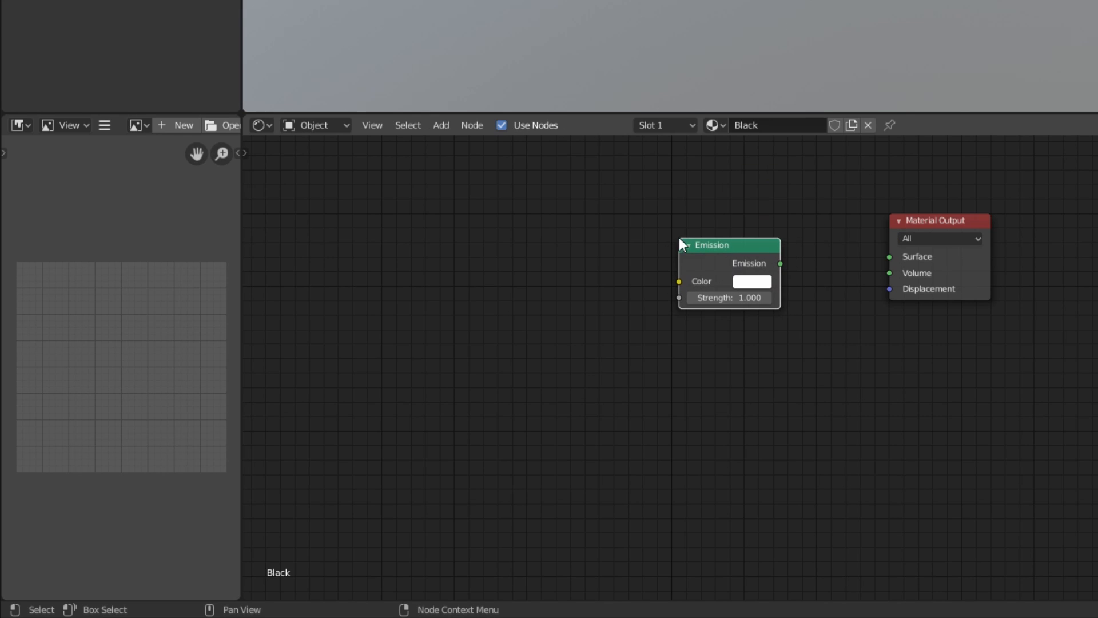
pyautogui.moveTo(779, 263); pyautogui.dragTo(888, 257)
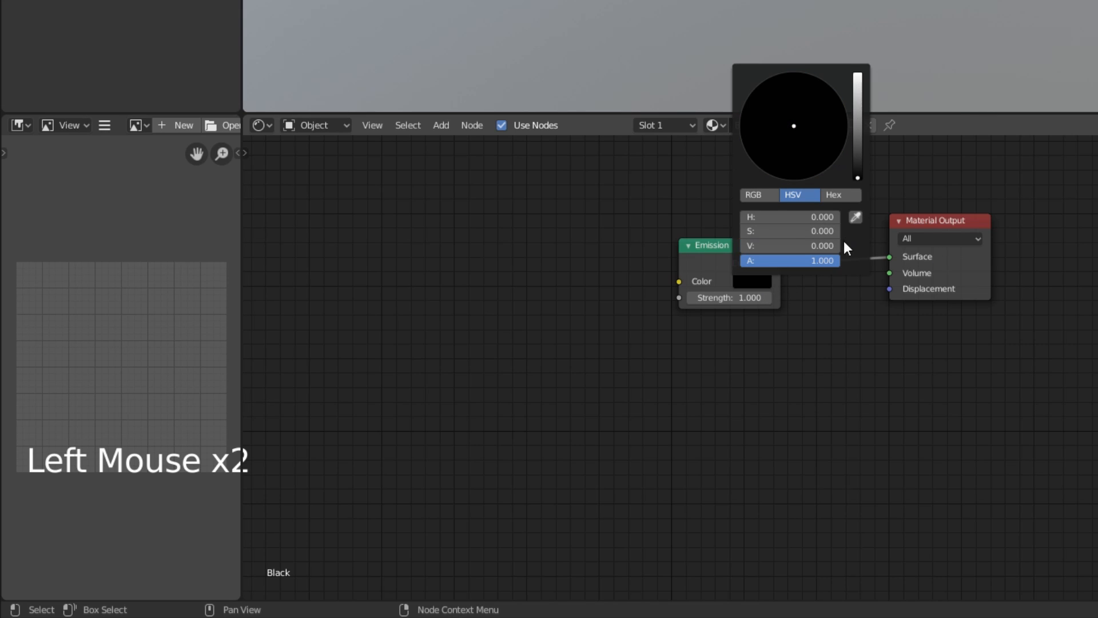
pyautogui.click(715, 125)
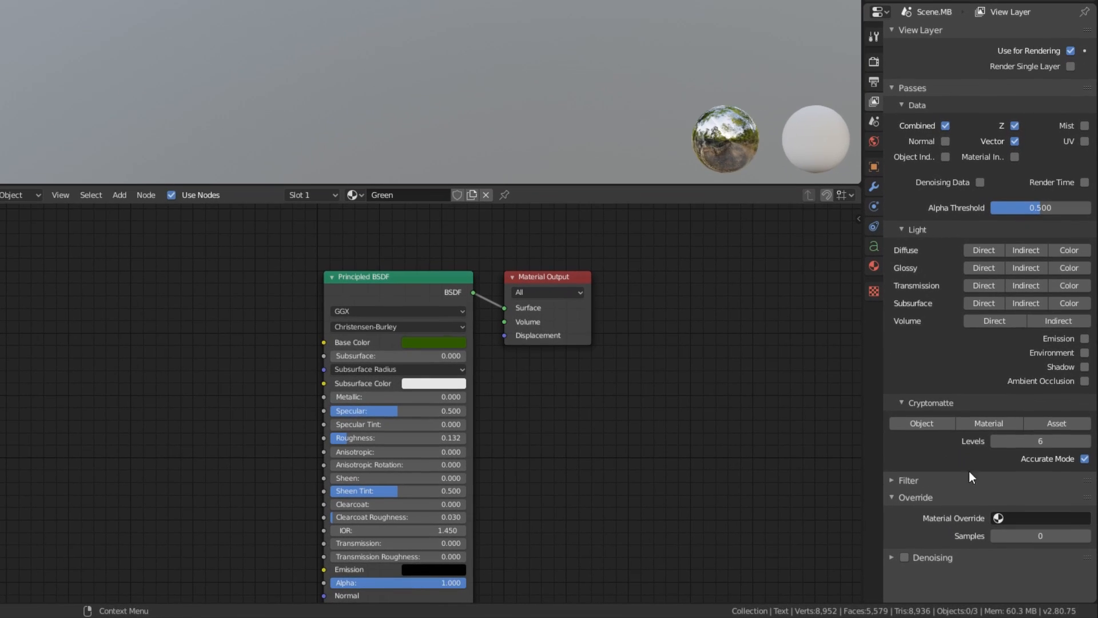
# Enable Z and Vector passes and set Material Override to Black
pyautogui.click(998, 518)
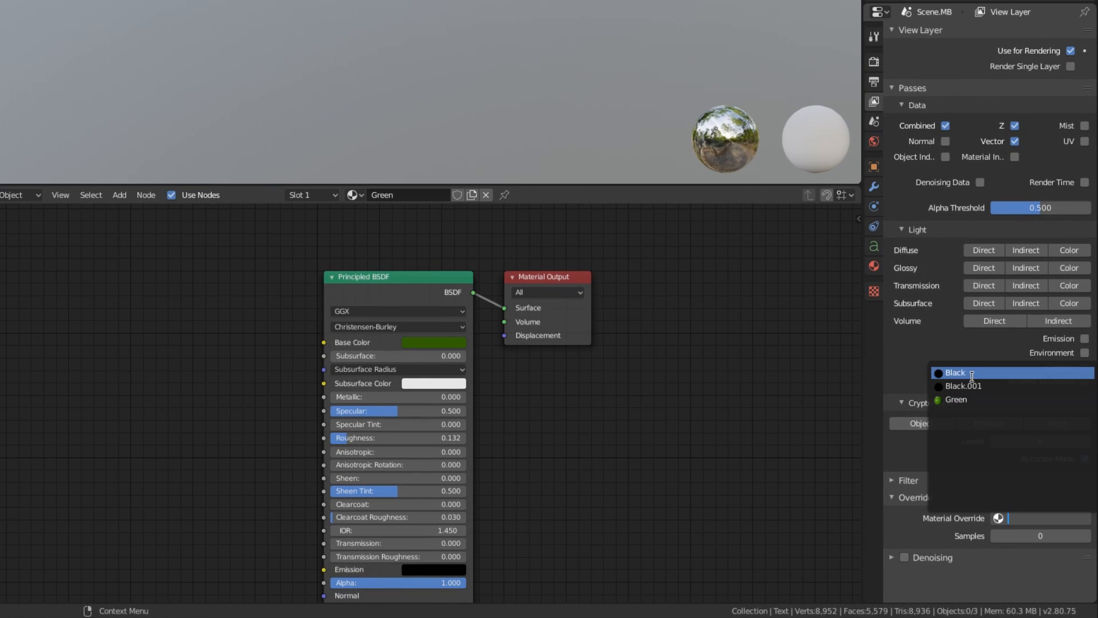
pyautogui.press('F12')
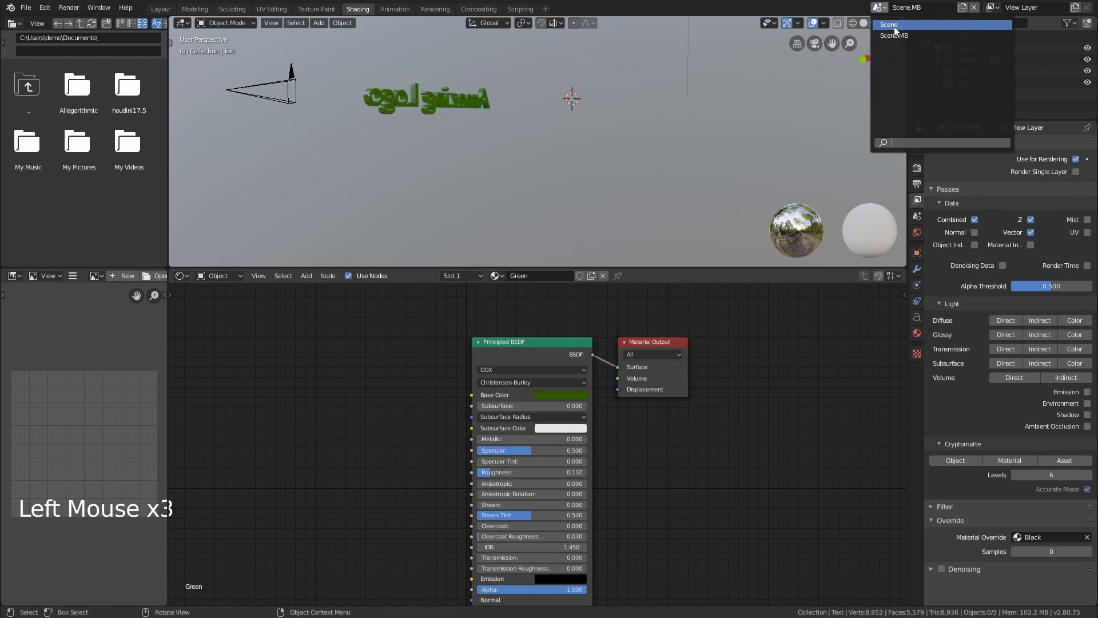
# Back in Scene, enable Use Nodes in Compositing and add a second Render Layers node
pyautogui.click(478, 8)
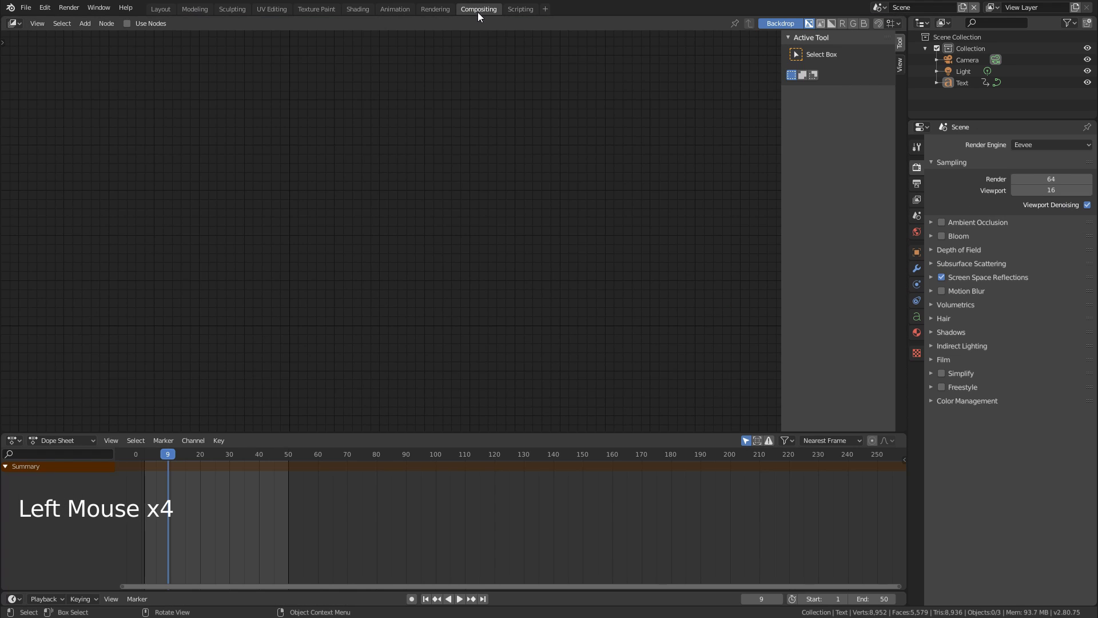
pyautogui.click(128, 22)
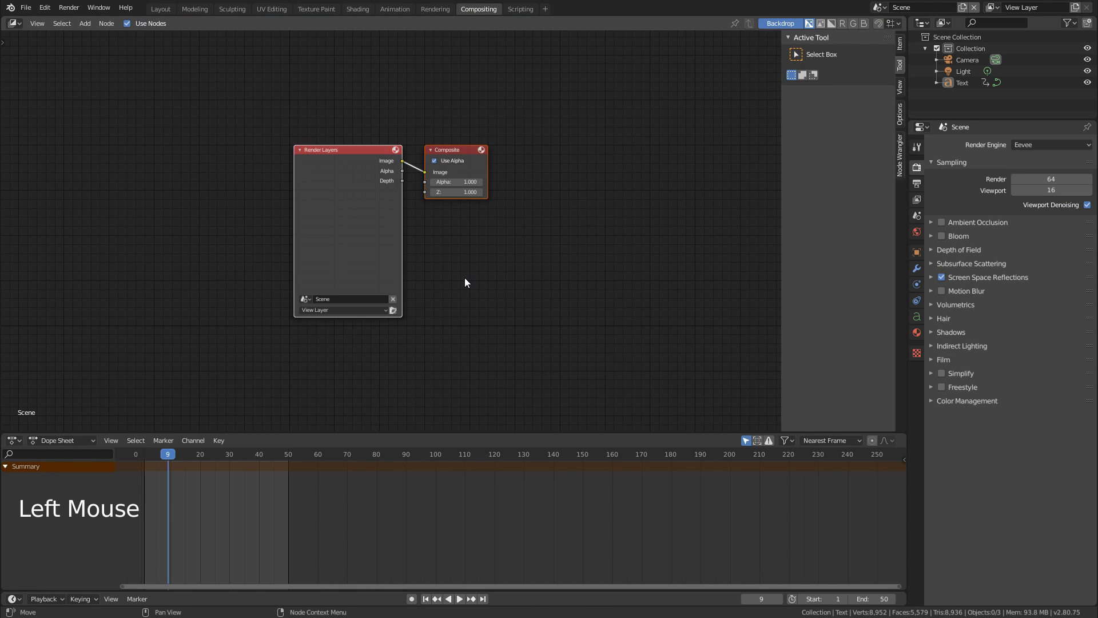
pyautogui.moveTo(347, 149); pyautogui.dragTo(310, 104)
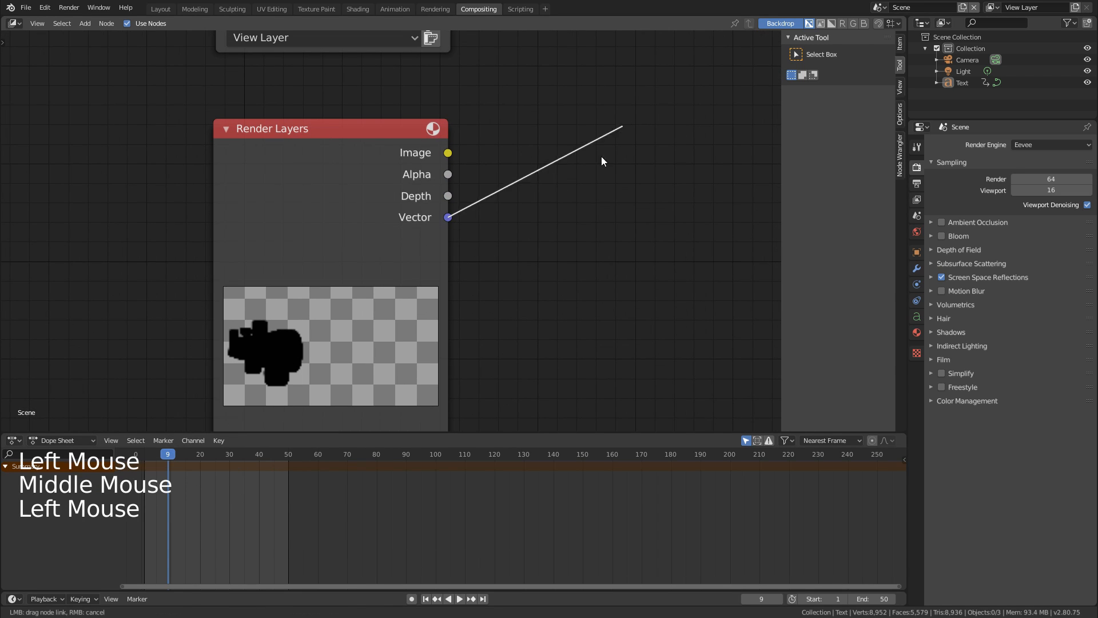
pyautogui.moveTo(602, 161); pyautogui.dragTo(489, 228)
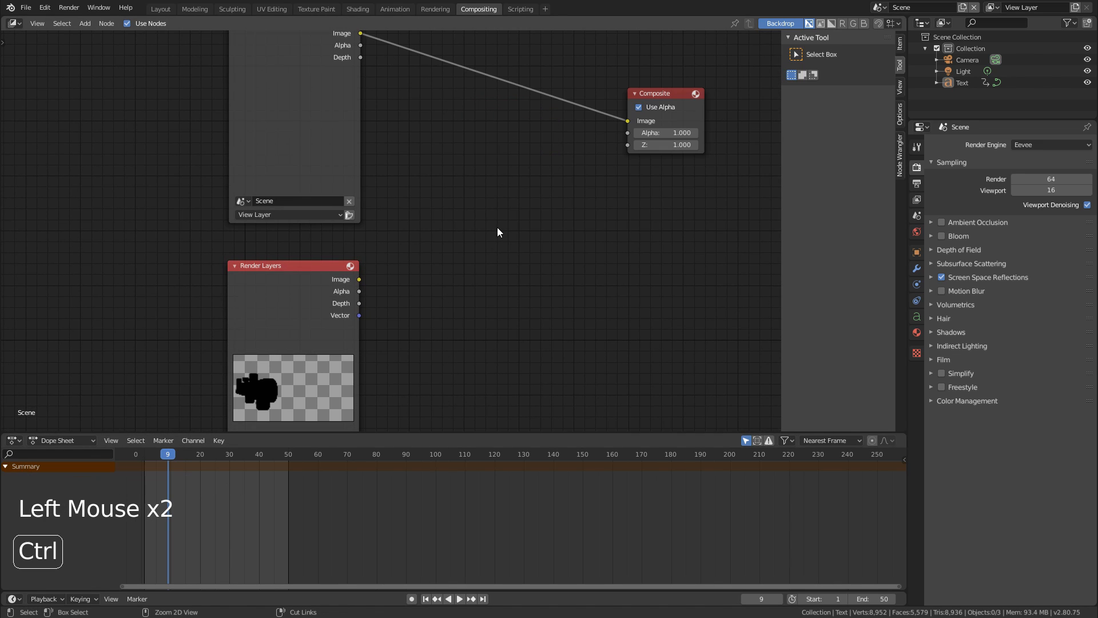
# Add a Vector Blur node, wire the vector pass to Speed and its output to Composite
pyautogui.click(497, 232)
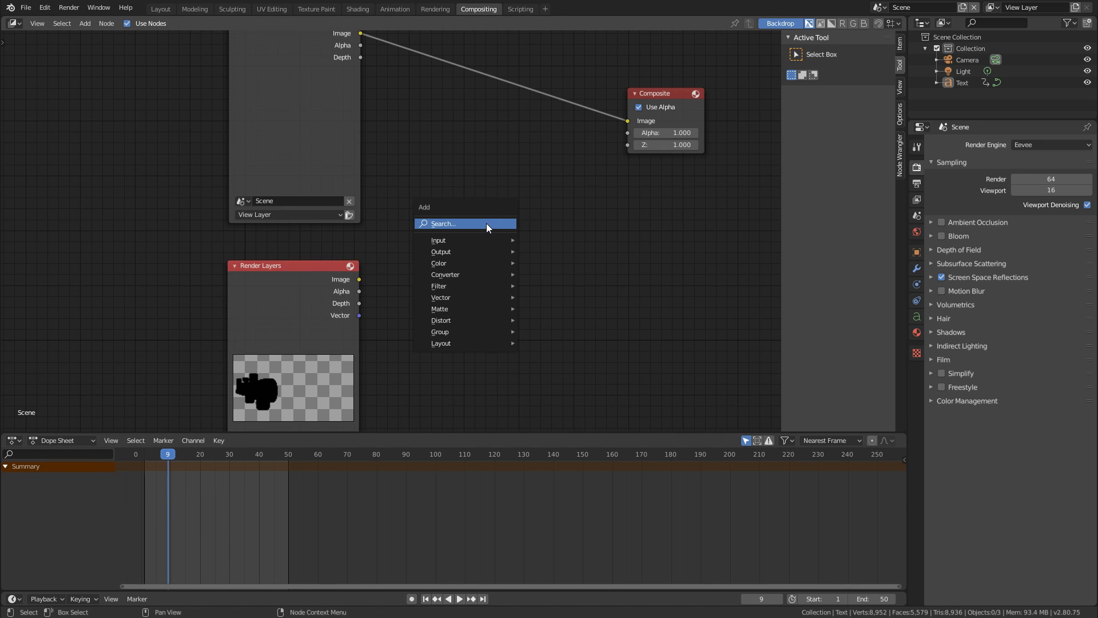
pyautogui.write('vecto')
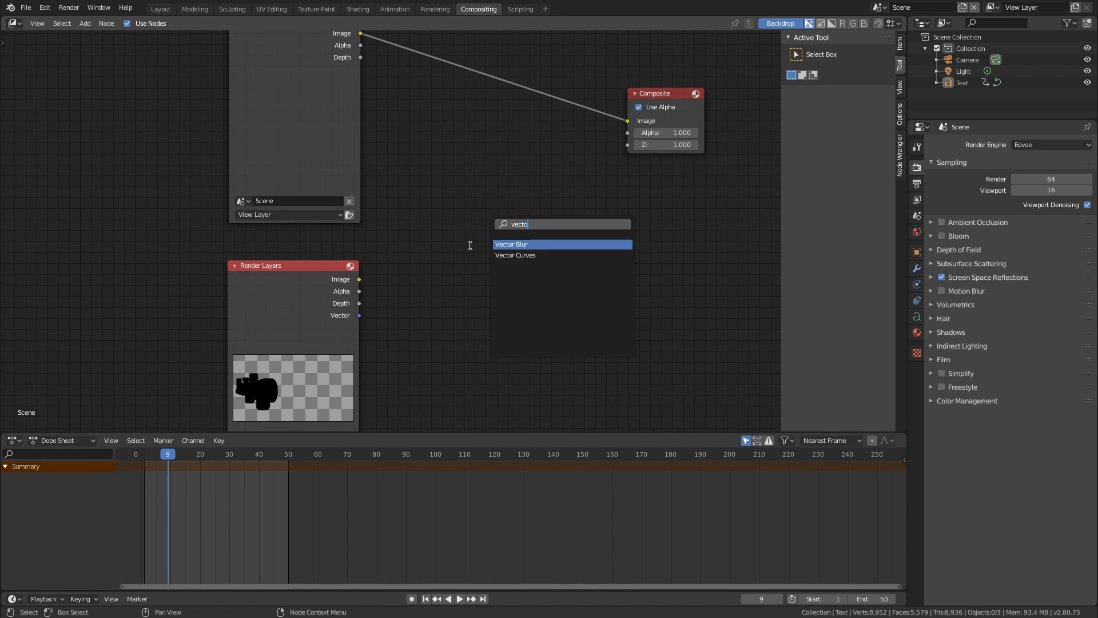
pyautogui.click(512, 243)
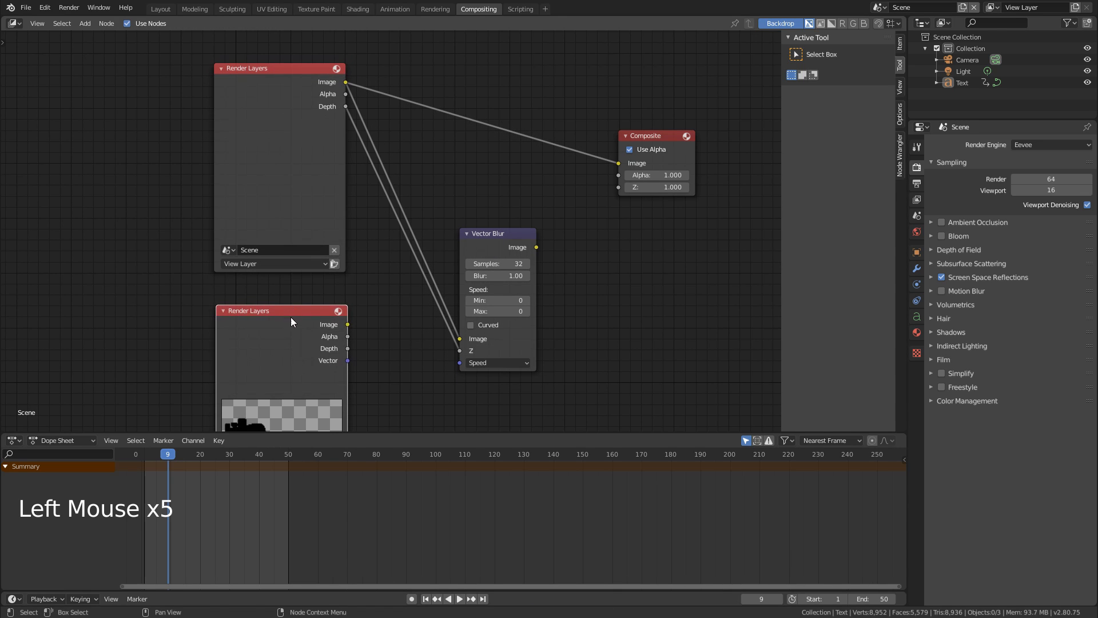
pyautogui.moveTo(347, 359); pyautogui.dragTo(449, 371)
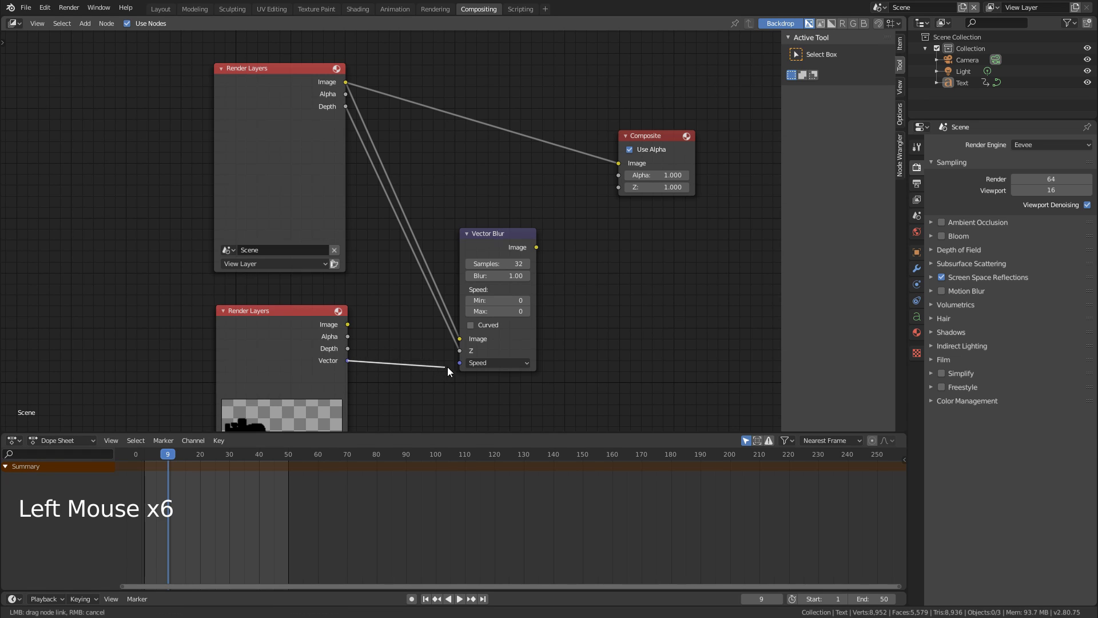
pyautogui.moveTo(497, 233); pyautogui.dragTo(493, 187)
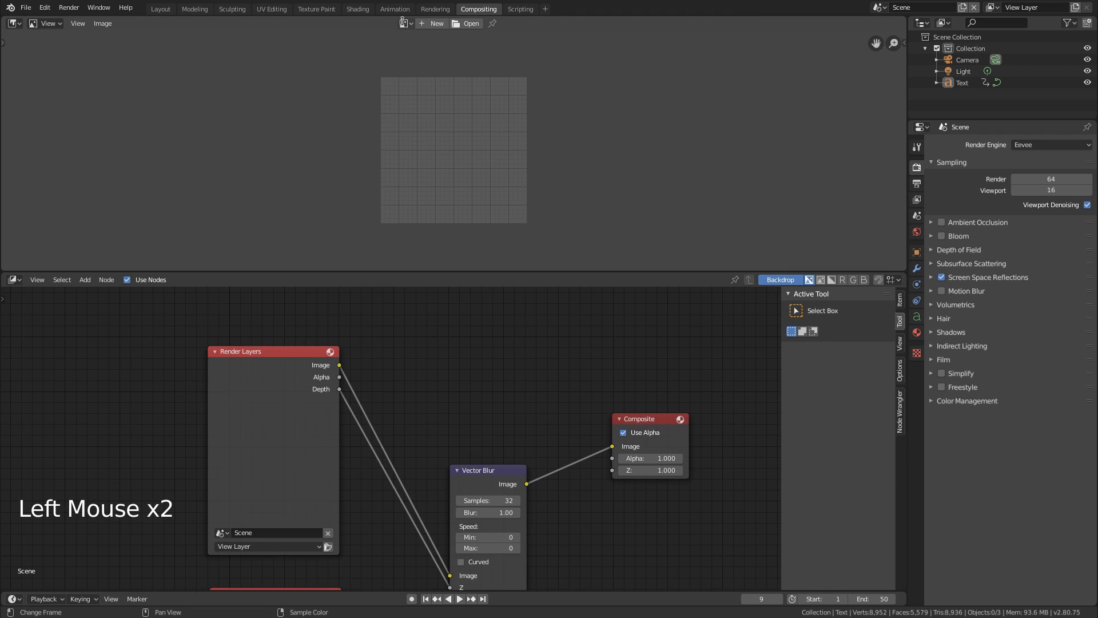
# Display the Render Result image in the top Image Editor
pyautogui.click(403, 23)
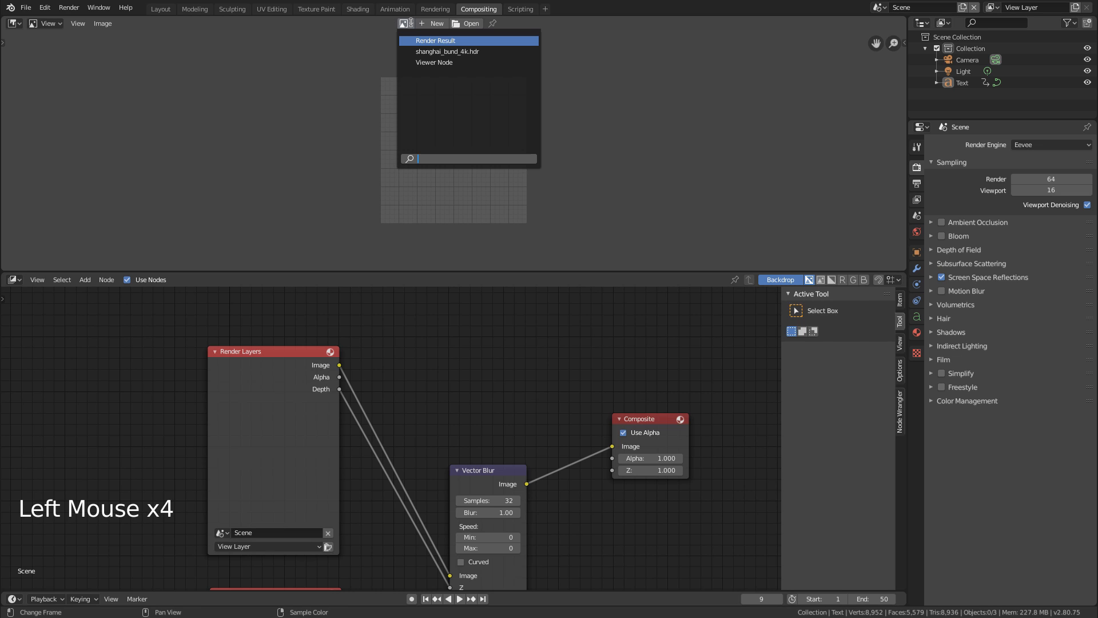
pyautogui.click(436, 40)
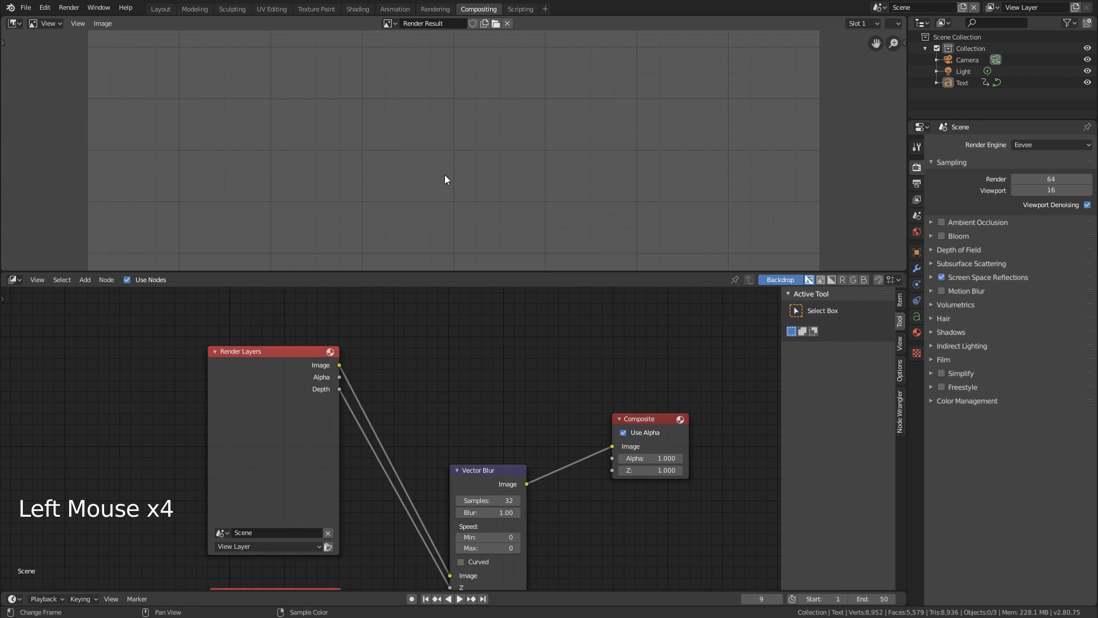
pyautogui.click(69, 8)
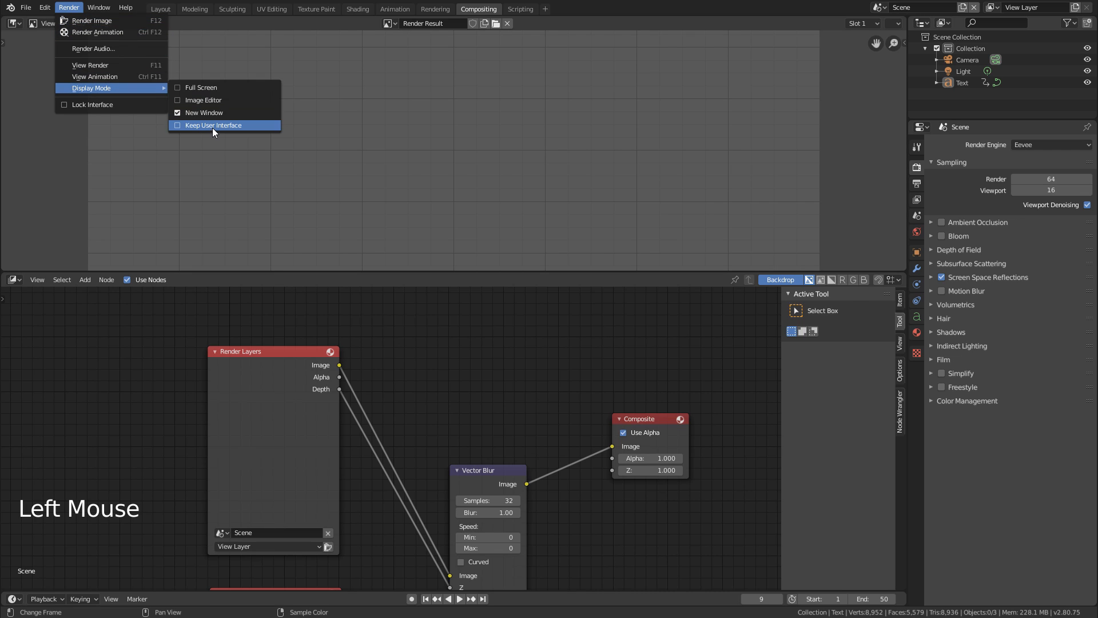
# Set Display Mode to Keep User Interface and render the current frame with F12
pyautogui.click(203, 112)
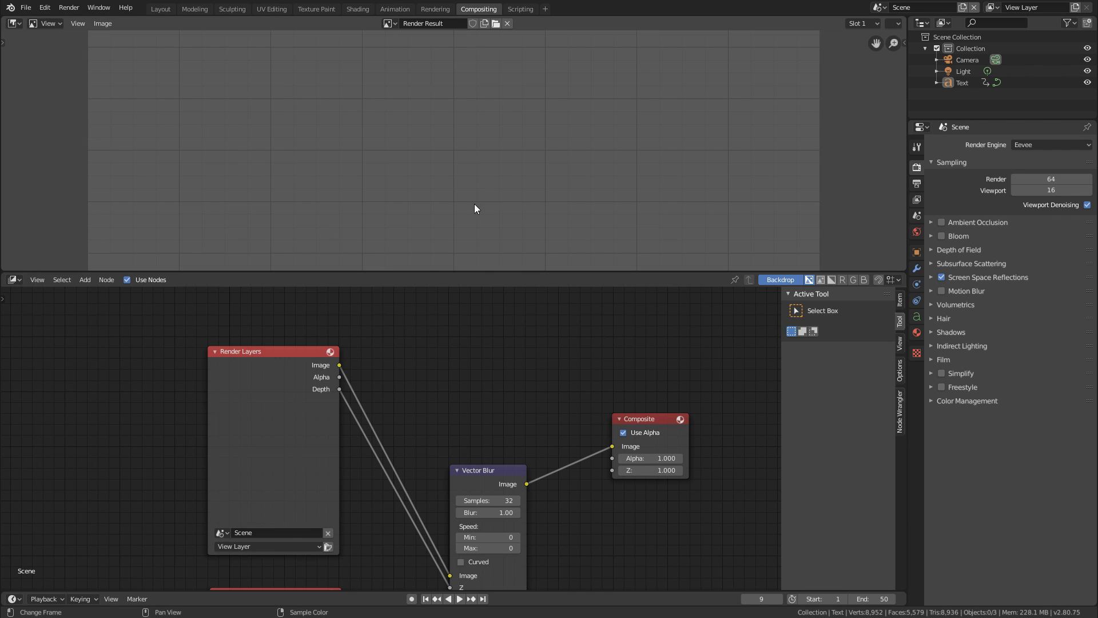
pyautogui.moveTo(519, 174)
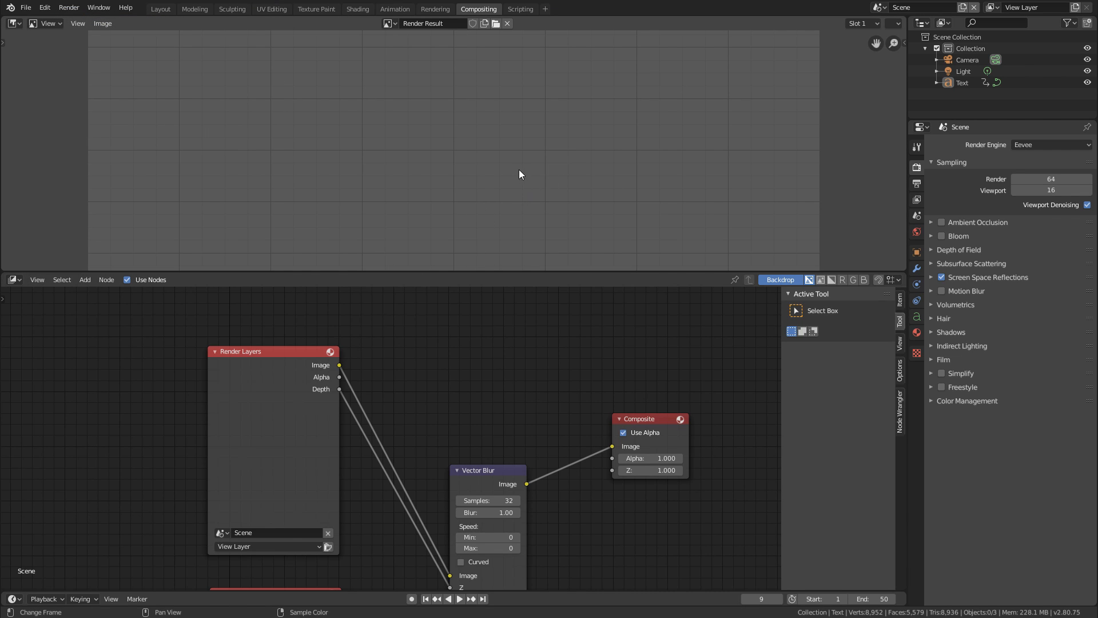
pyautogui.press('F12')
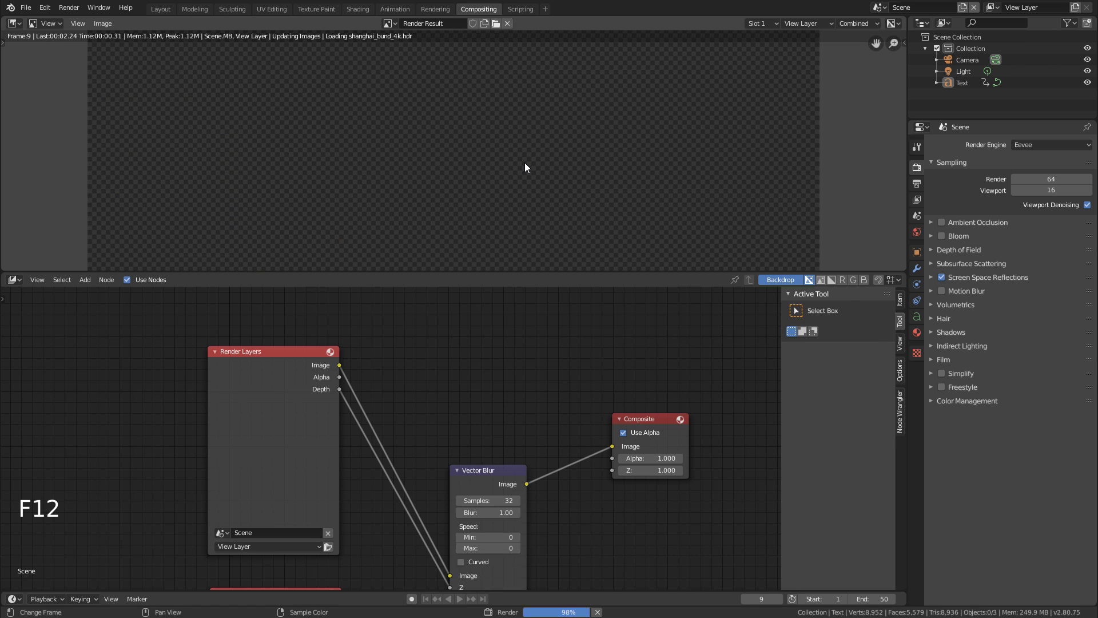